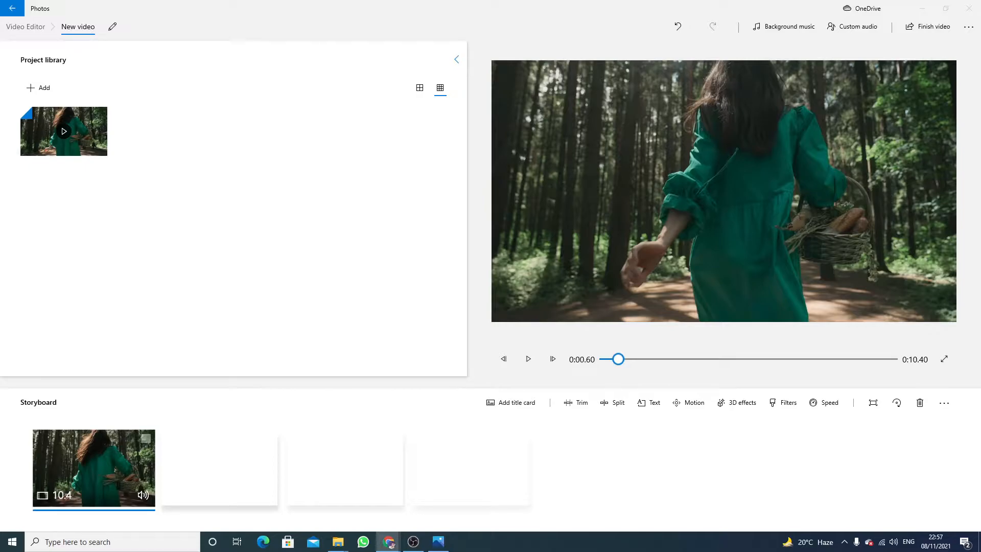
{"action": "mouse_move", "coordinate": [937, 235]}
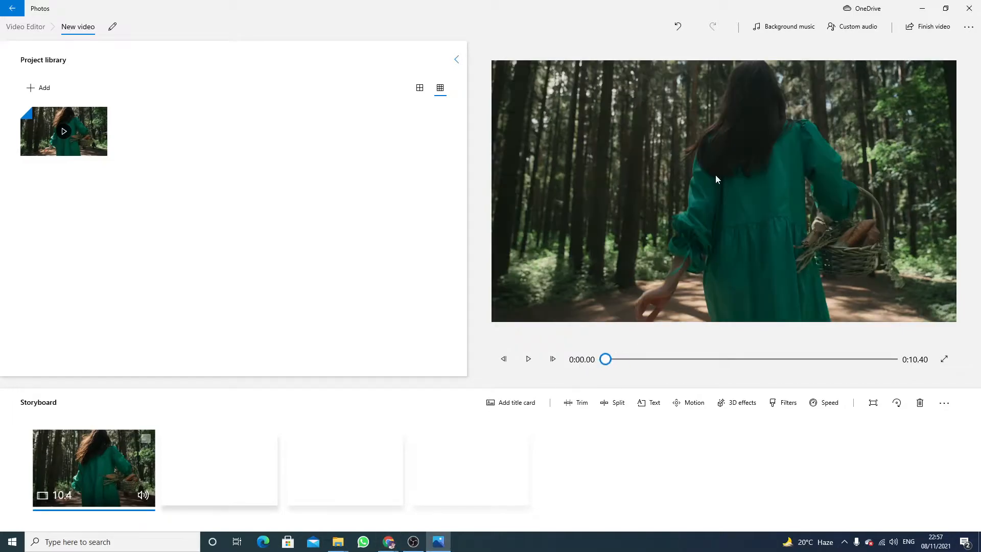
{"action": "mouse_move", "coordinate": [766, 197]}
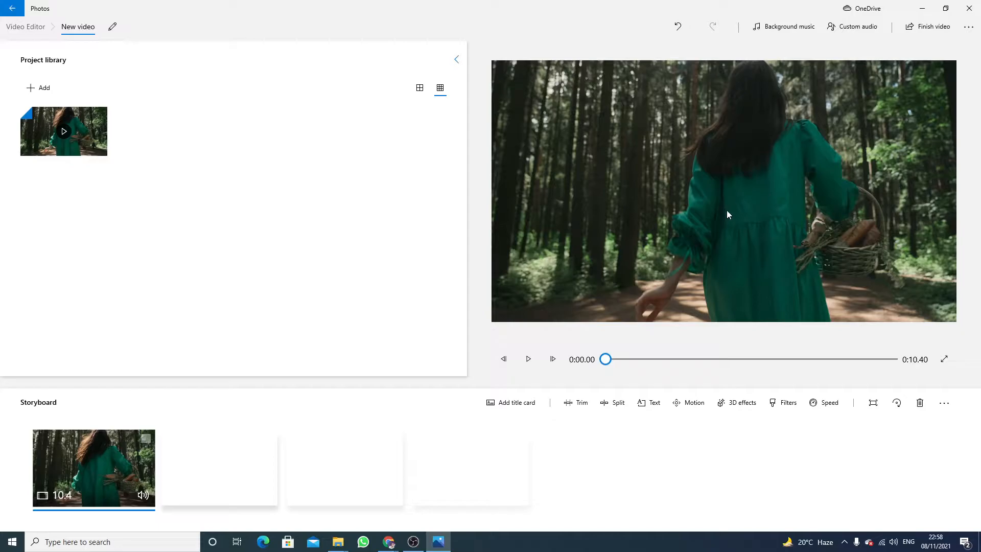
{"action": "mouse_move", "coordinate": [683, 257]}
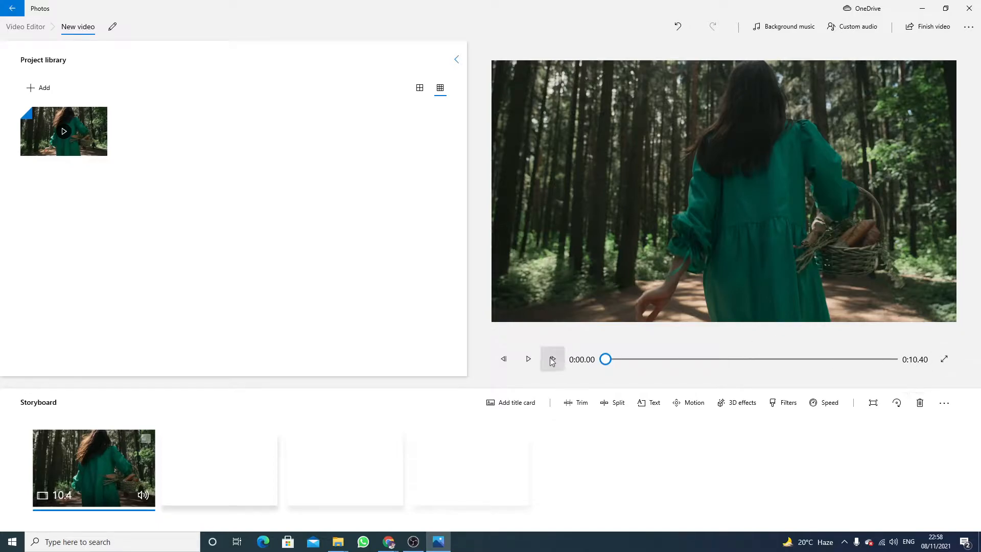
Step: Preview the clip, start adding the North Oakland Extasy - Squadda B.mp3 track, then discard the audio change
{"action": "left_click", "coordinate": [527, 359]}
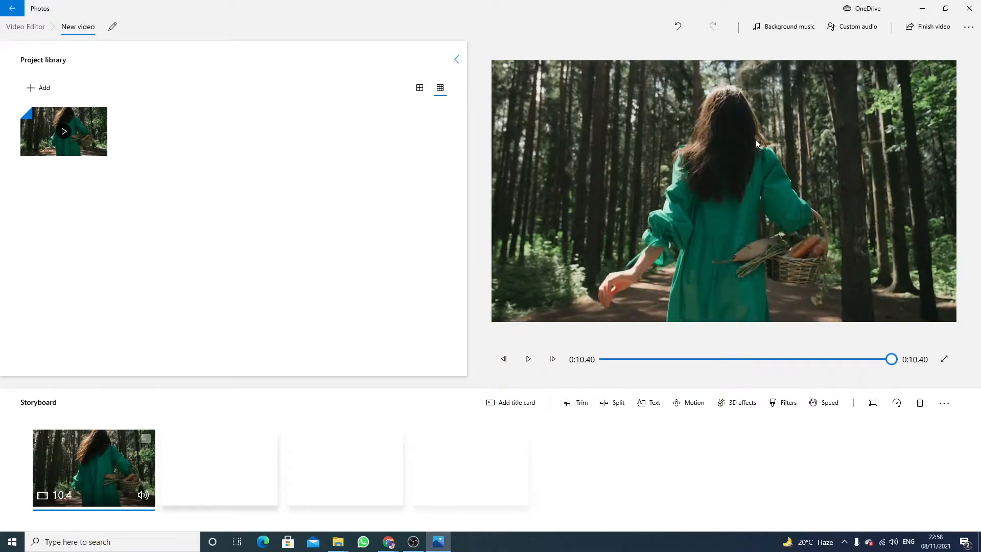
{"action": "mouse_move", "coordinate": [857, 27]}
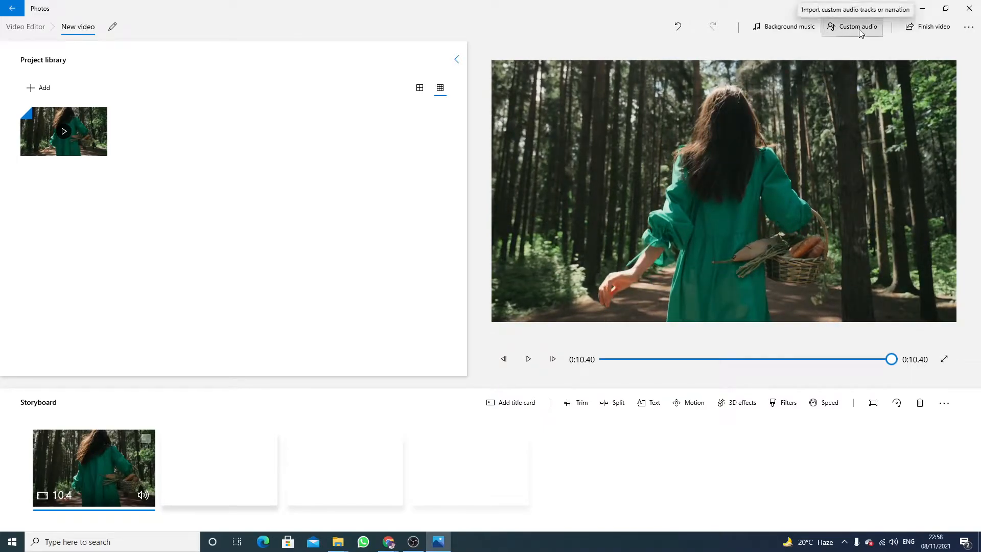
{"action": "left_click", "coordinate": [858, 26]}
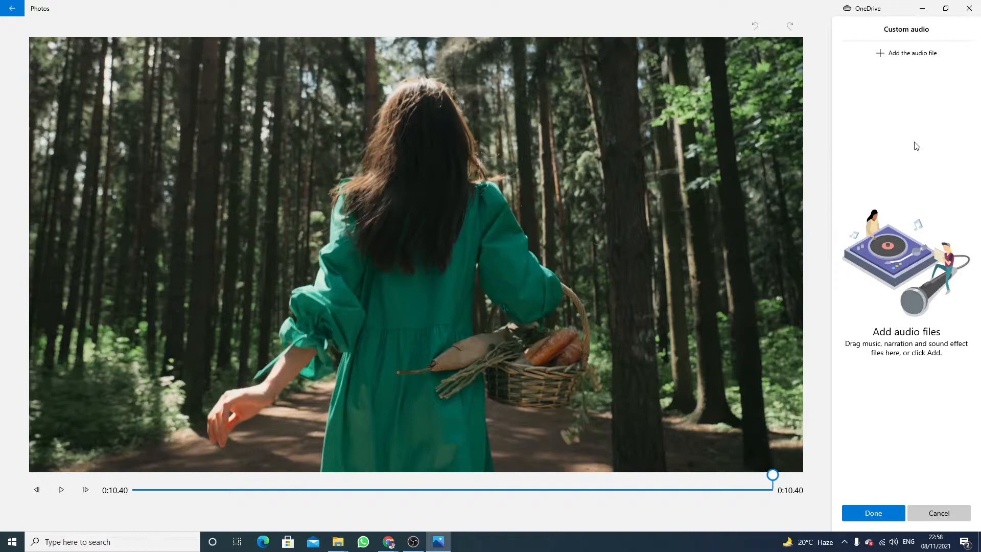
{"action": "left_click", "coordinate": [911, 53]}
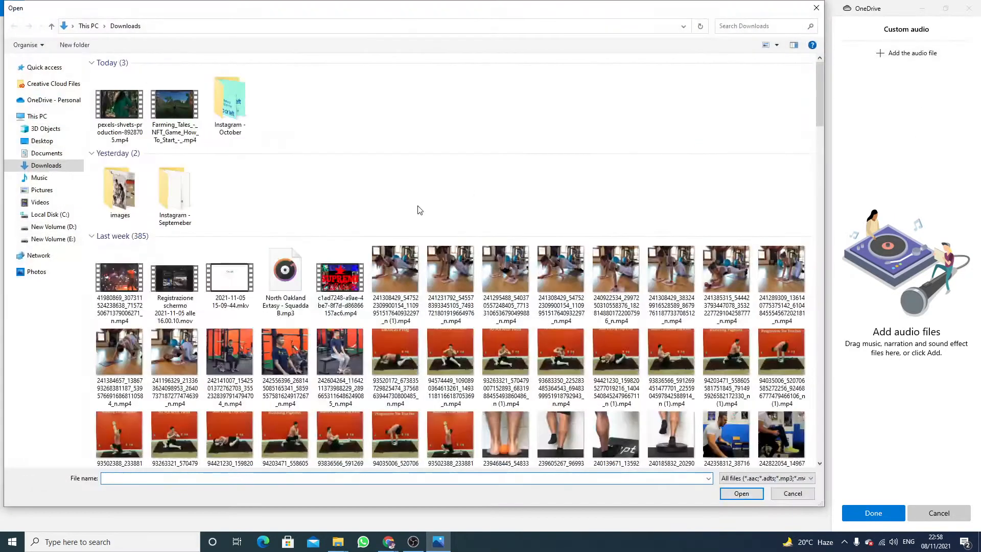
{"action": "left_click", "coordinate": [284, 277]}
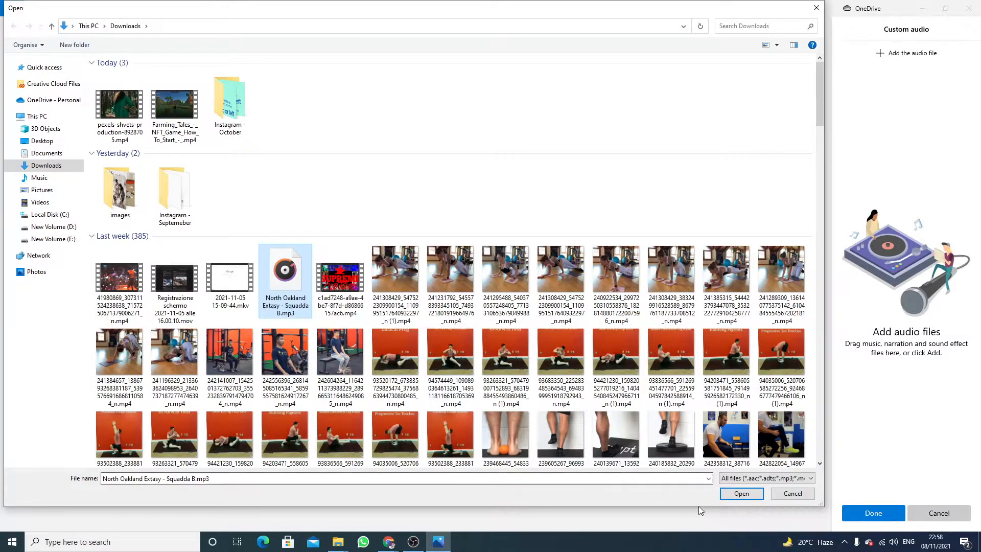
{"action": "left_click", "coordinate": [741, 493]}
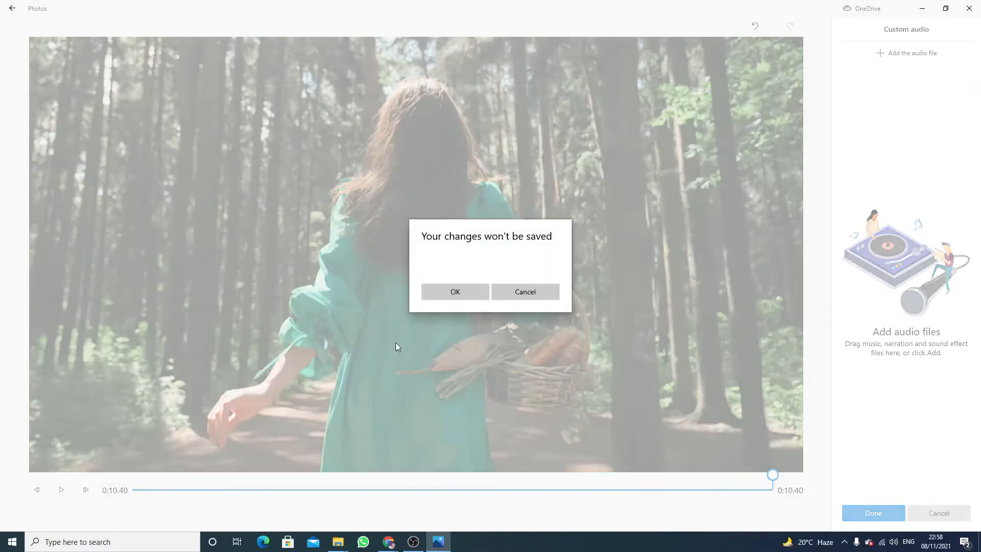
{"action": "left_click", "coordinate": [455, 292]}
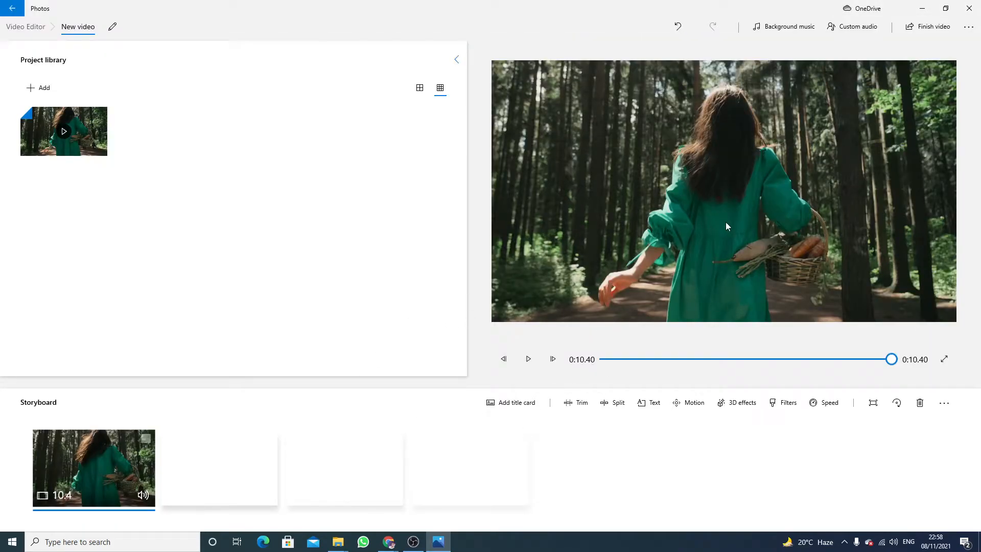
{"action": "mouse_move", "coordinate": [694, 261]}
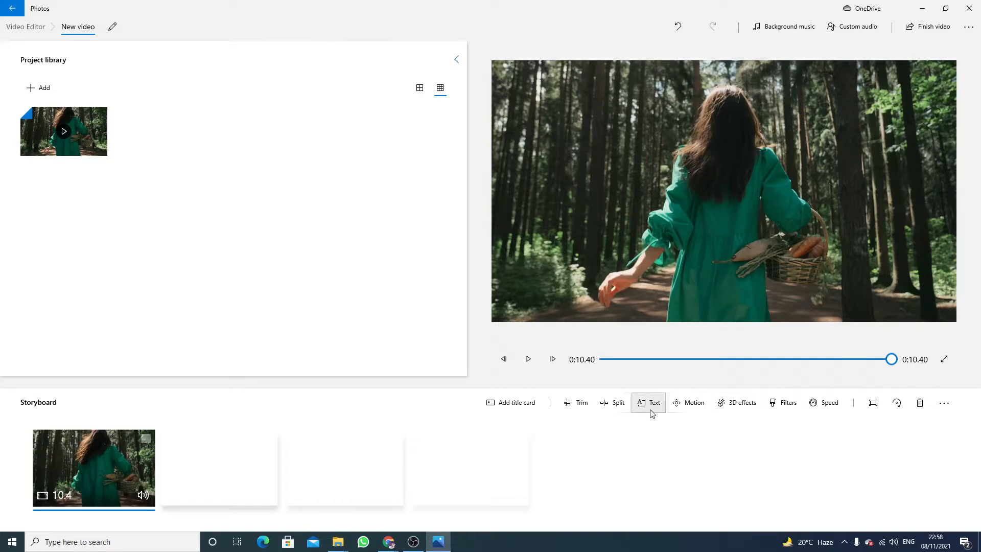
{"action": "mouse_move", "coordinate": [654, 402]}
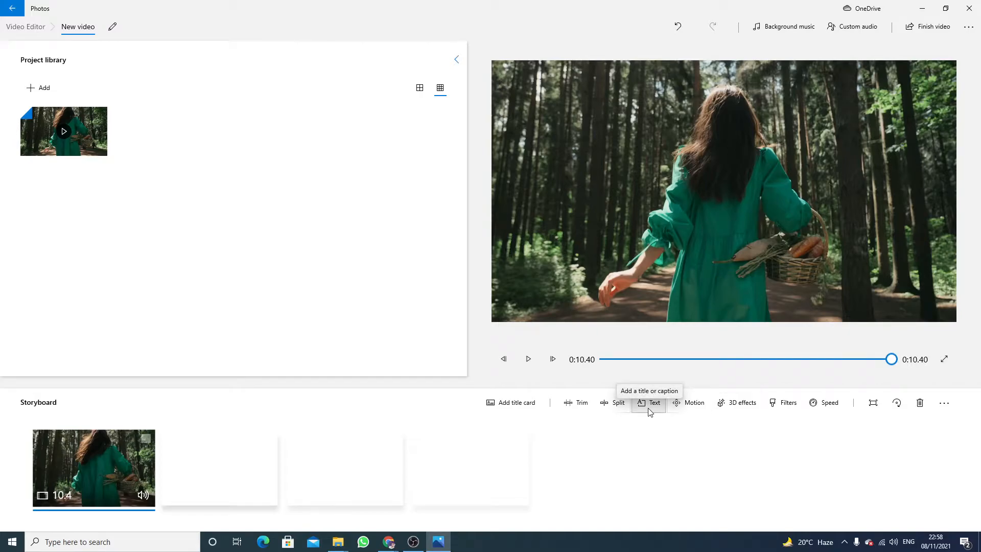
Step: Add the caption 'claiming they'll go to any length to live longer' and stretch it across the whole clip
{"action": "left_click", "coordinate": [654, 402]}
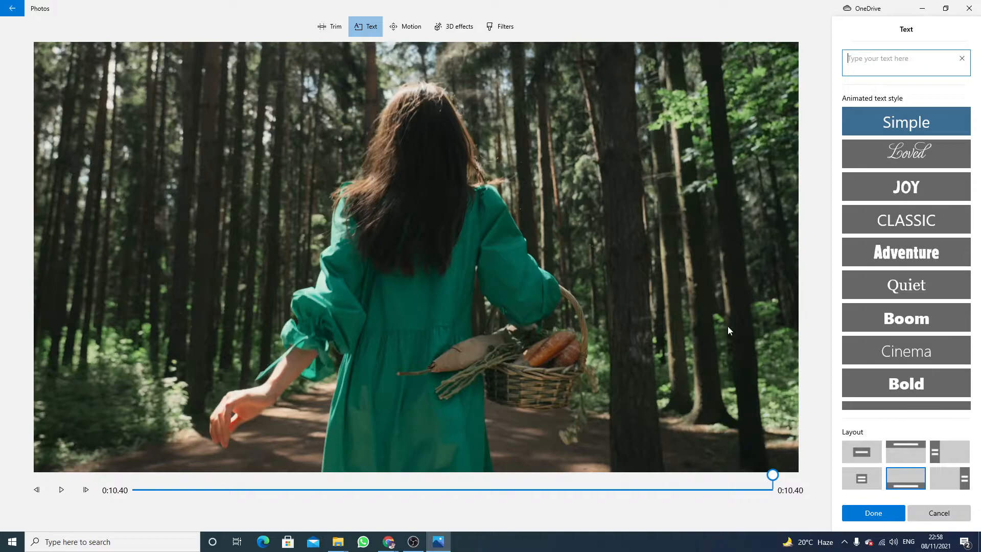
{"action": "left_click", "coordinate": [882, 58]}
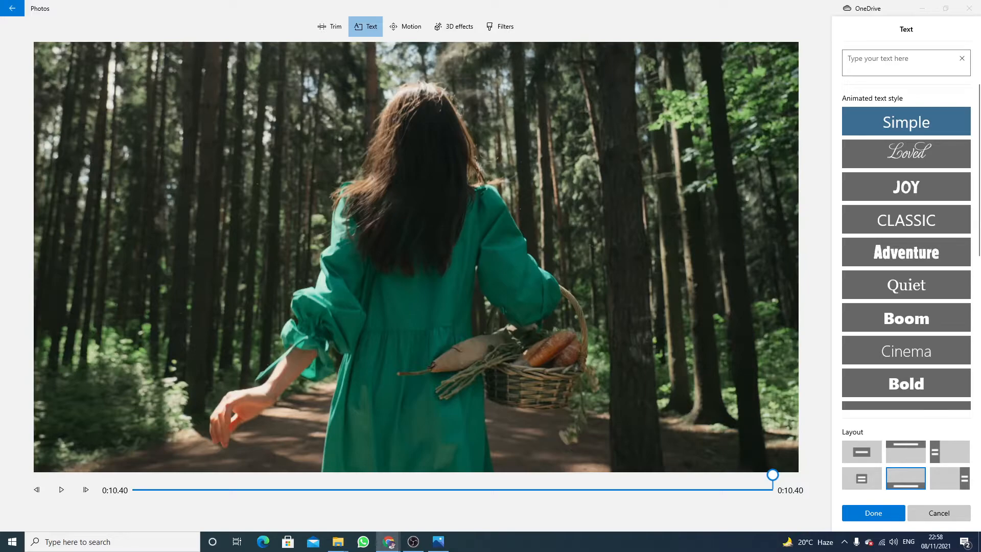
{"action": "left_click", "coordinate": [901, 59]}
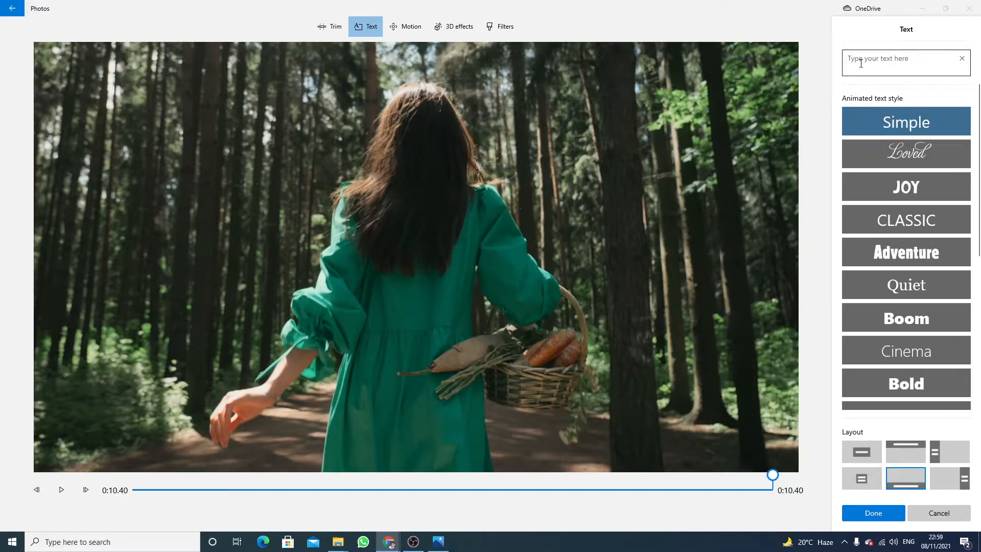
{"action": "type", "text": "claiming they'll go to any length to live longer"}
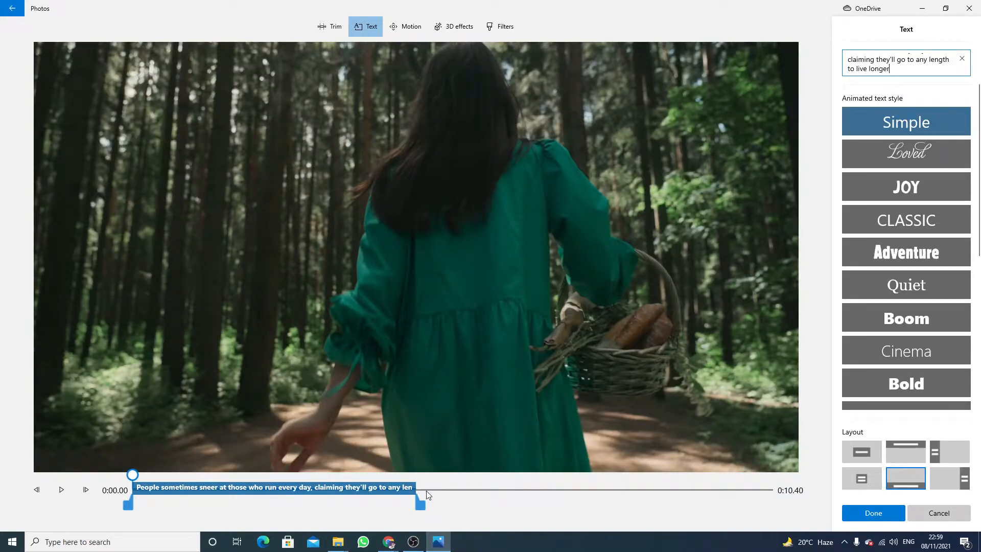
{"action": "left_click_drag", "start_coordinate": [427, 494], "coordinate": [768, 494]}
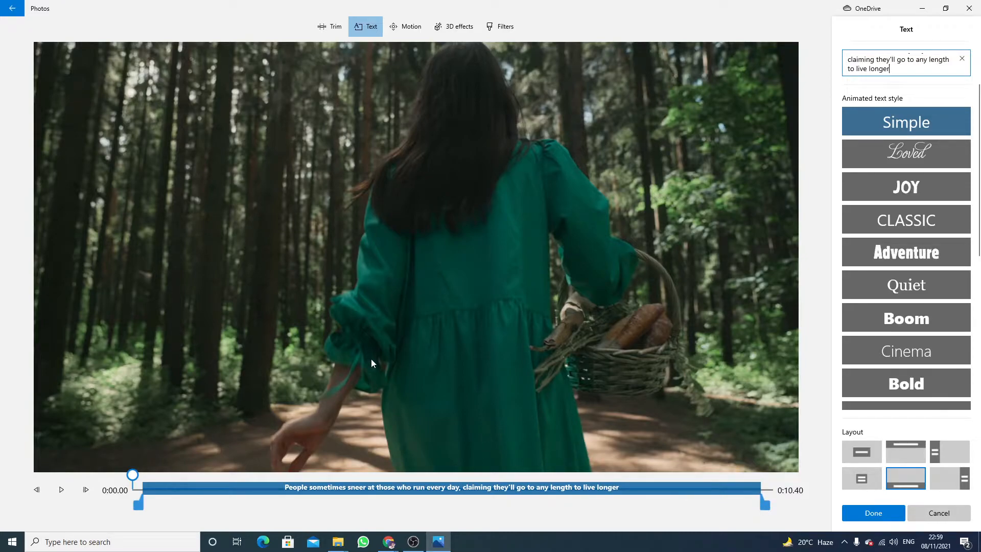
{"action": "mouse_move", "coordinate": [761, 339]}
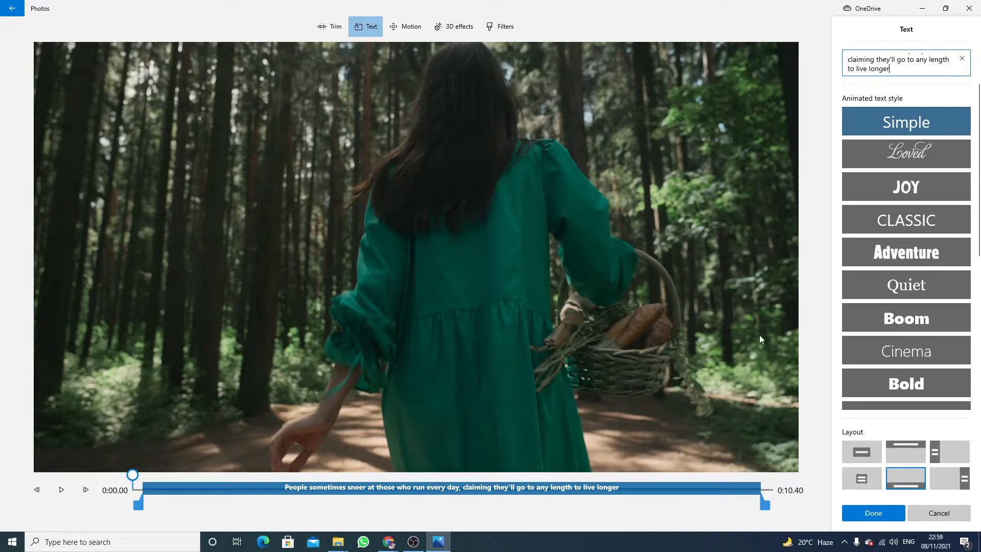
{"action": "mouse_move", "coordinate": [905, 186]}
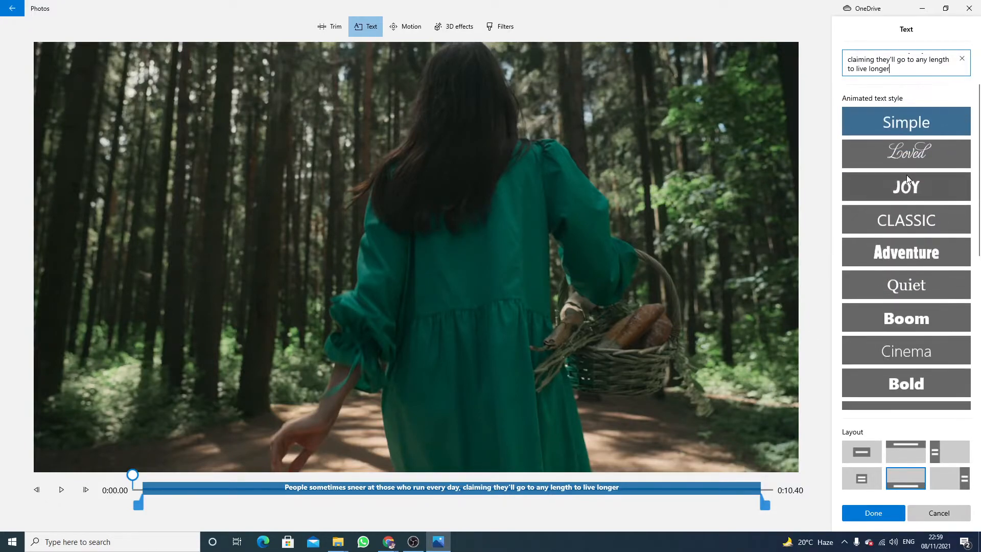
Step: Try the Loved, JOY, Adventure and Quiet animated caption styles in turn
{"action": "left_click", "coordinate": [905, 154]}
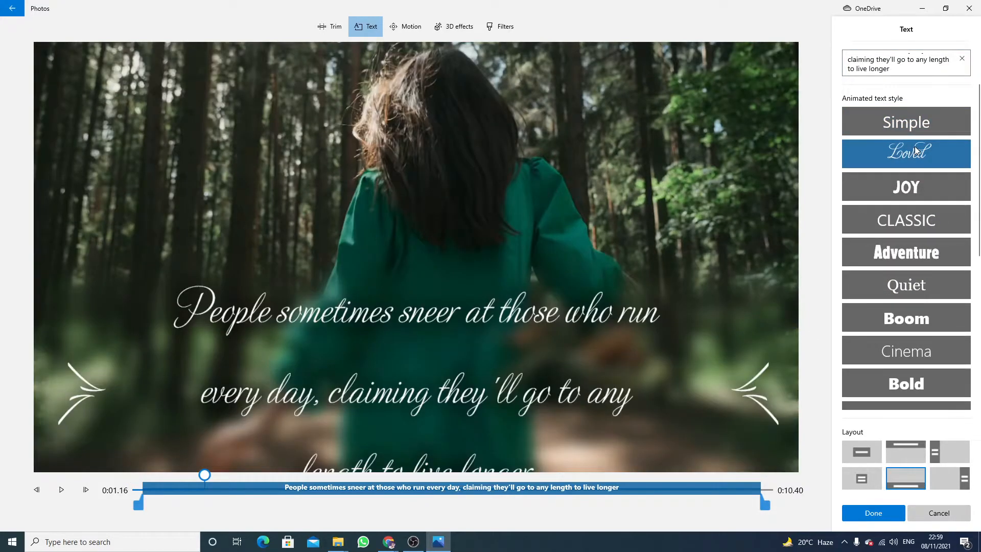
{"action": "left_click", "coordinate": [904, 187]}
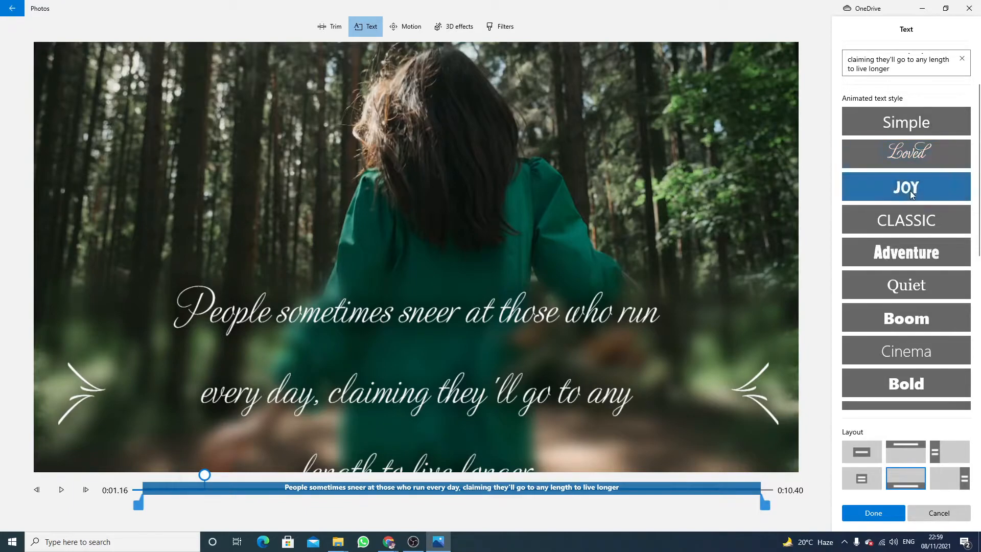
{"action": "left_click", "coordinate": [905, 219]}
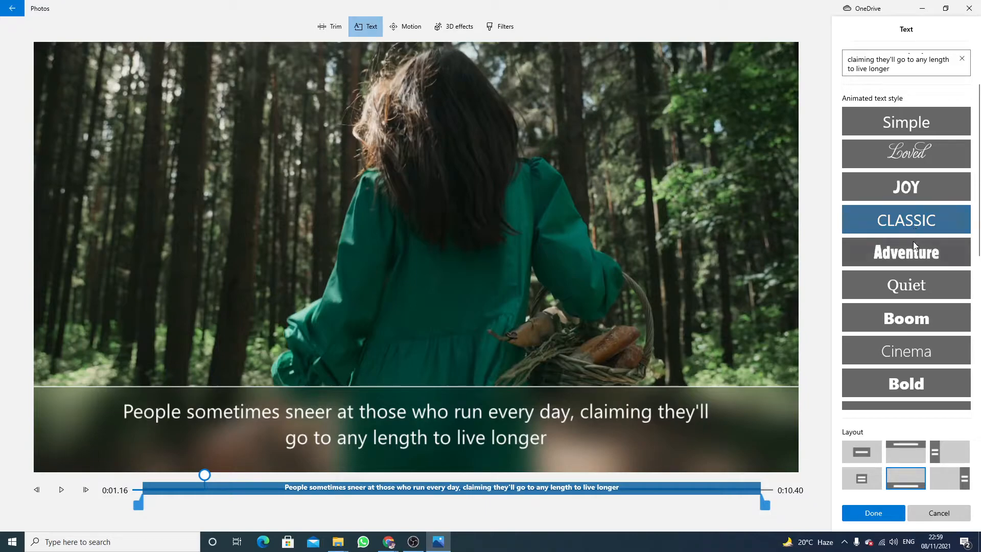
{"action": "left_click", "coordinate": [905, 252]}
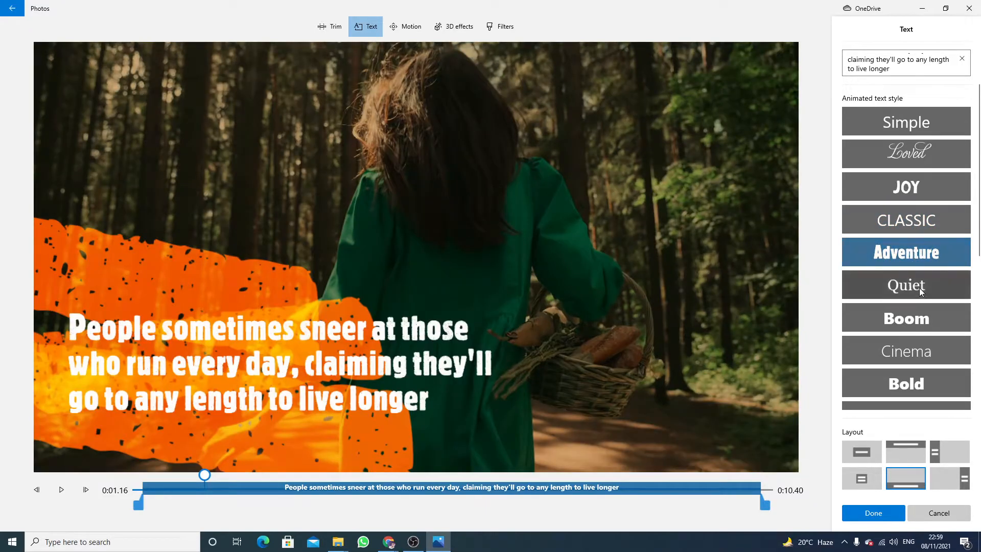
{"action": "left_click", "coordinate": [905, 284]}
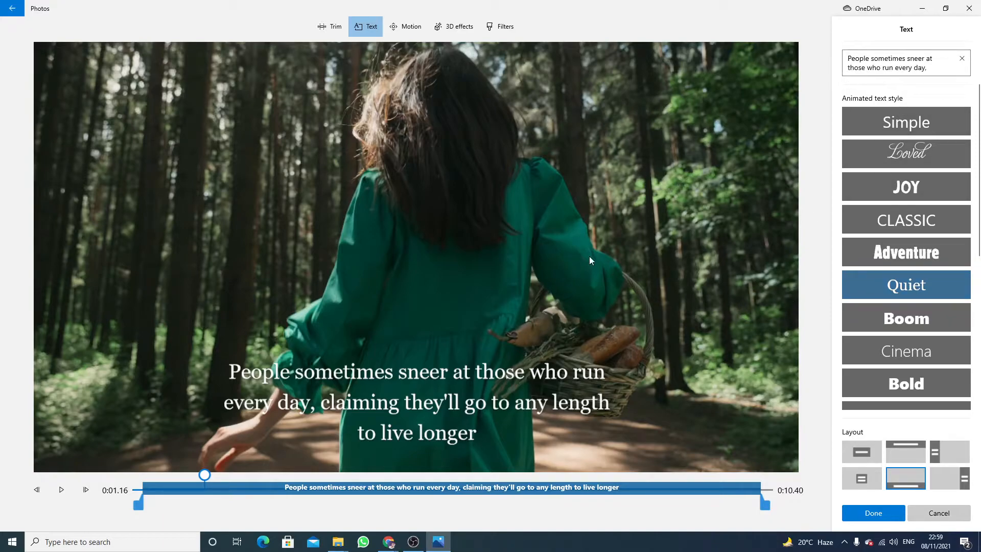
Step: Revisit Adventure and JOY, then settle the caption on the Simple style
{"action": "left_click", "coordinate": [900, 67]}
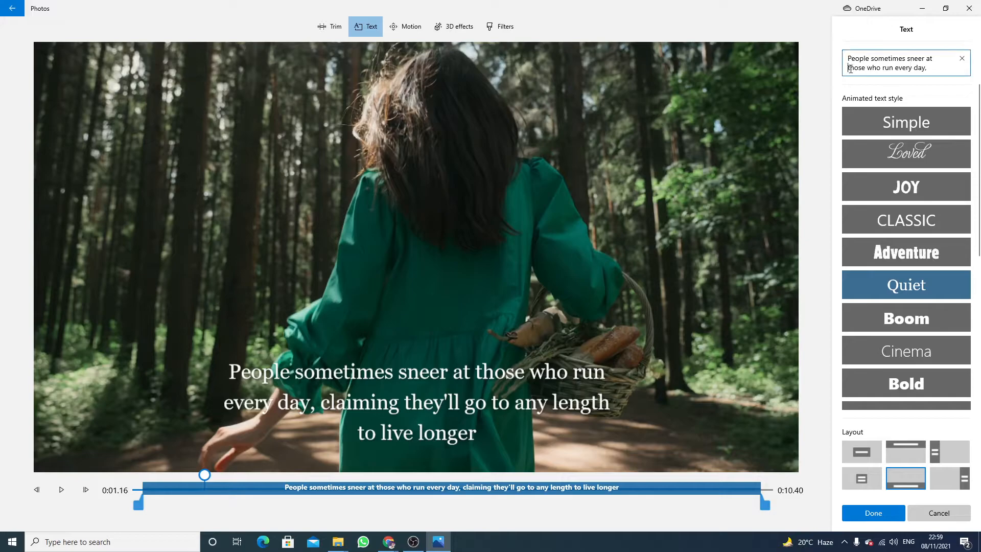
{"action": "mouse_move", "coordinate": [905, 220]}
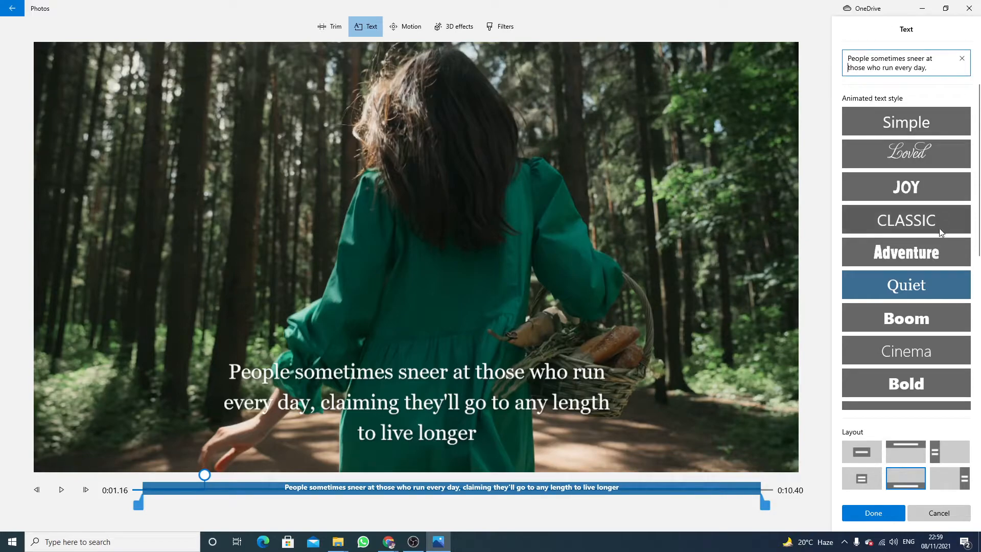
{"action": "left_click", "coordinate": [905, 252]}
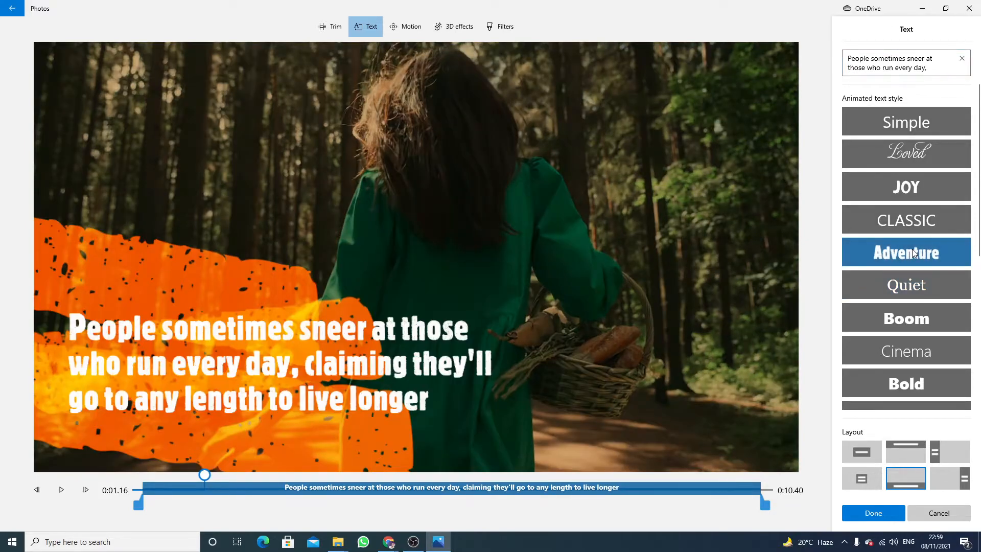
{"action": "left_click", "coordinate": [905, 186]}
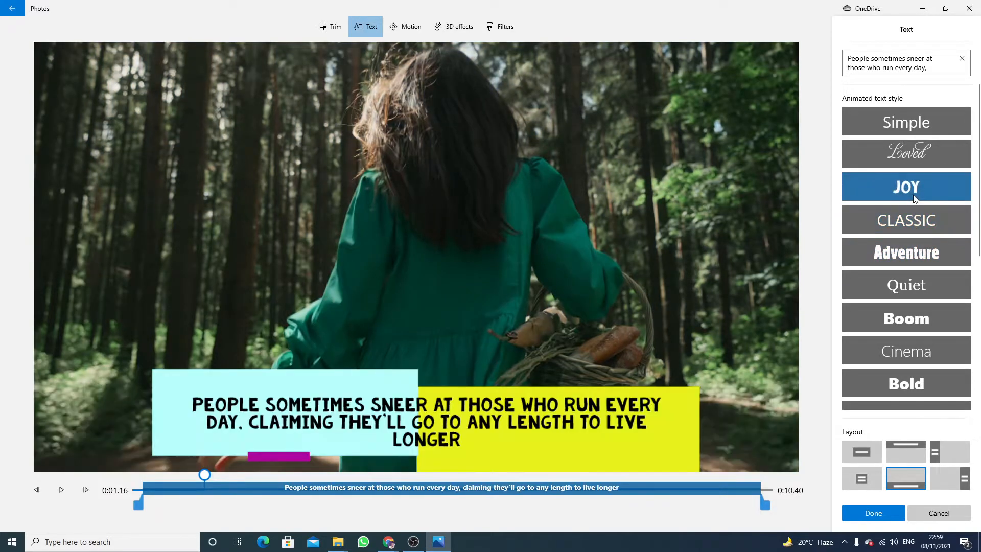
{"action": "left_click", "coordinate": [905, 122]}
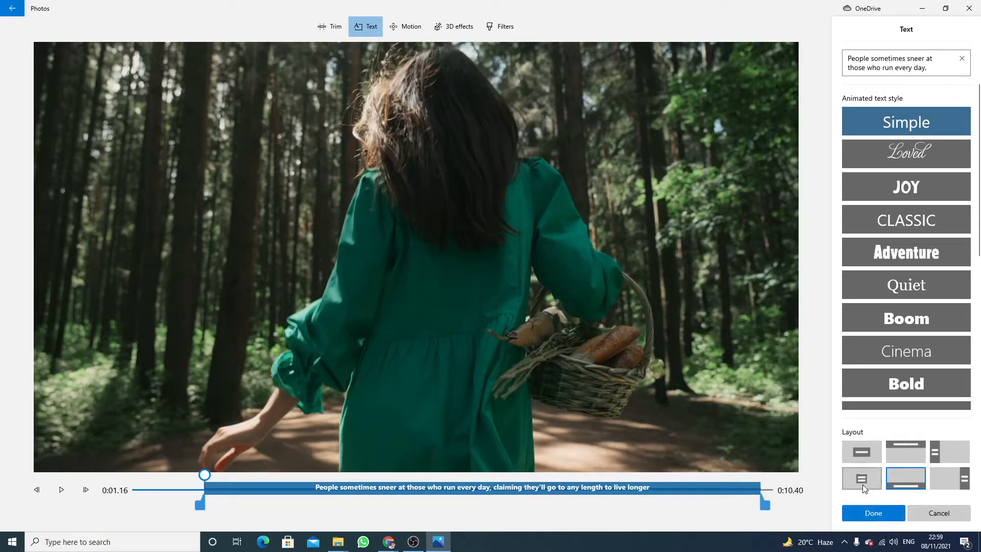
Step: Try the centred and top caption layouts, then place the caption along the bottom
{"action": "left_click", "coordinate": [861, 451]}
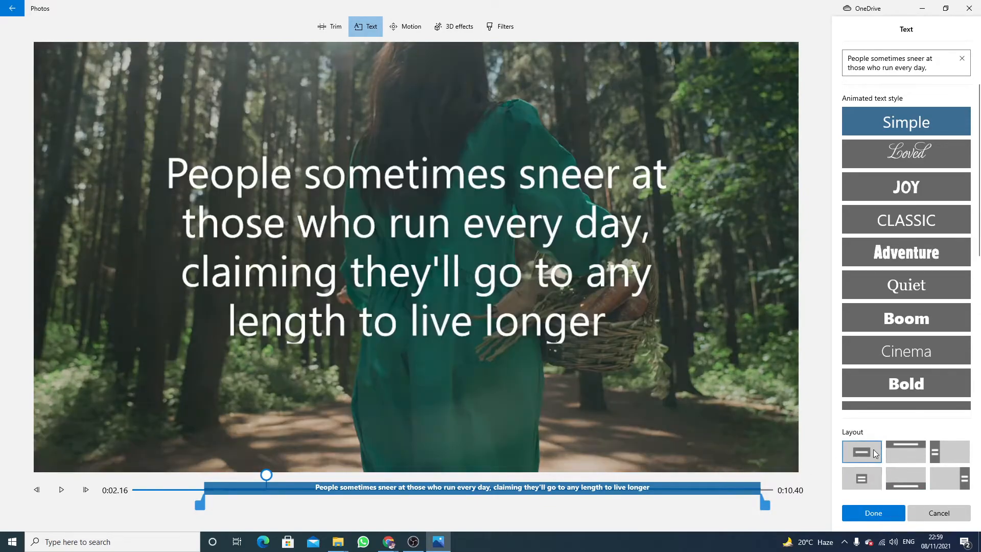
{"action": "left_click", "coordinate": [904, 451]}
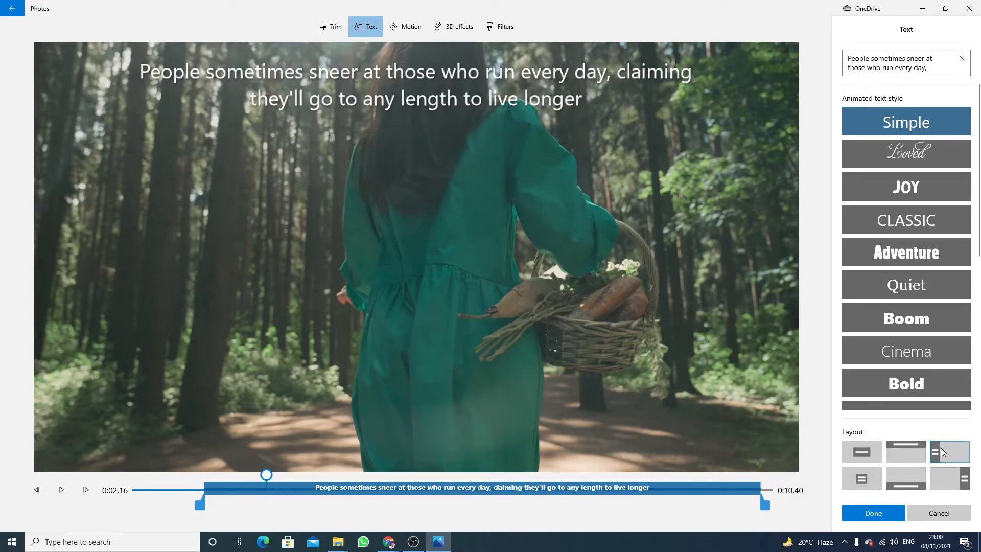
{"action": "left_click", "coordinate": [905, 478]}
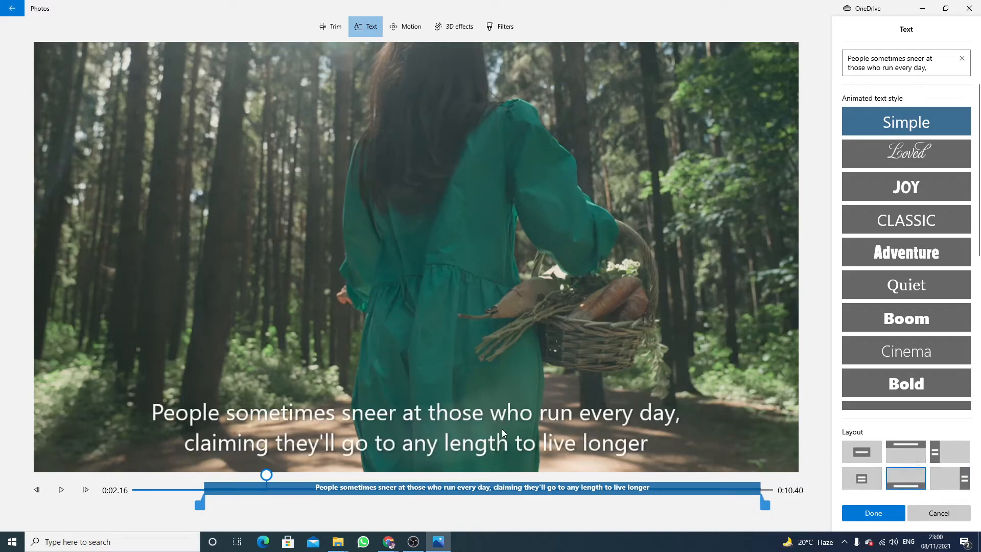
{"action": "mouse_move", "coordinate": [653, 498]}
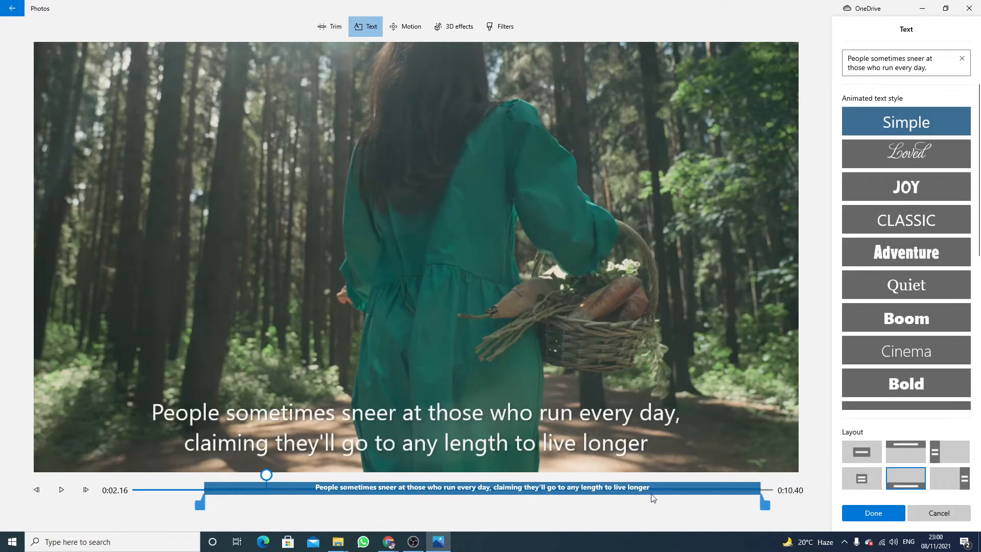
Step: Confirm the caption with Done, rewind the preview to 0:00 and start playback
{"action": "left_click", "coordinate": [872, 512]}
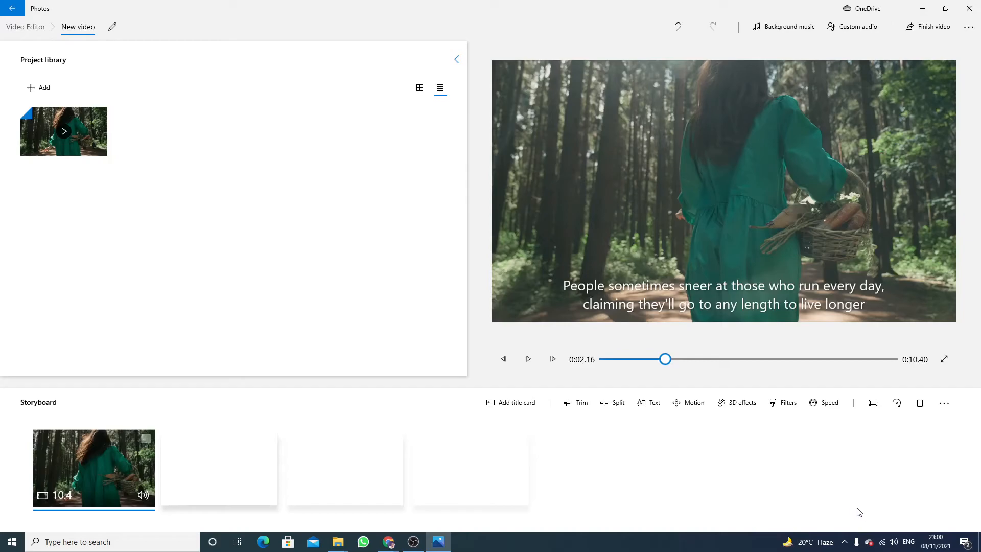
{"action": "left_click_drag", "start_coordinate": [665, 358], "coordinate": [605, 358]}
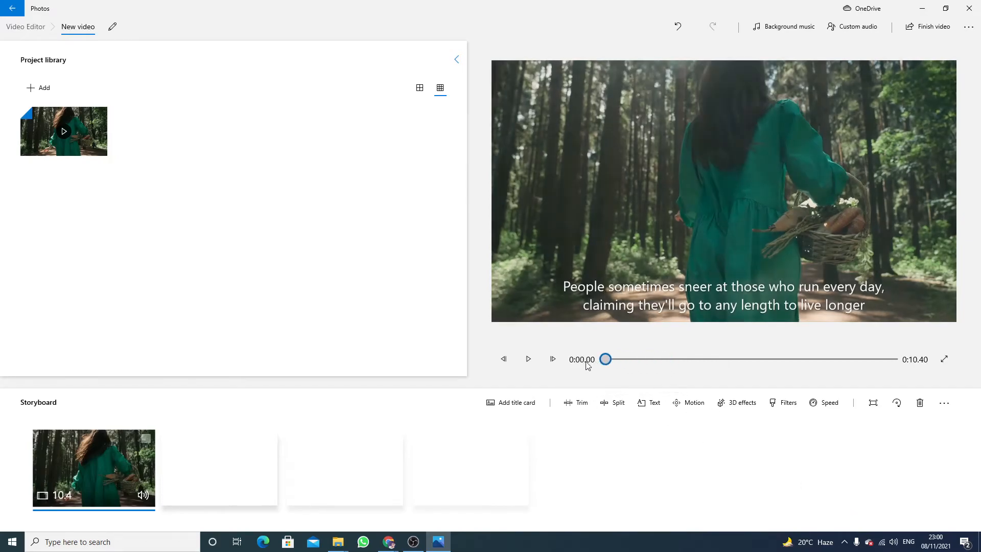
{"action": "left_click", "coordinate": [527, 359]}
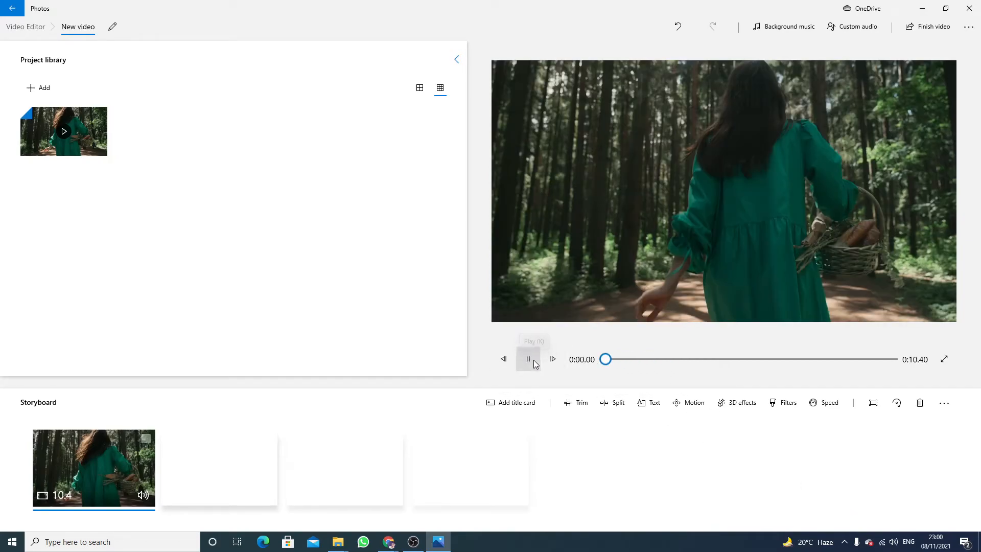
{"action": "left_click", "coordinate": [528, 359]}
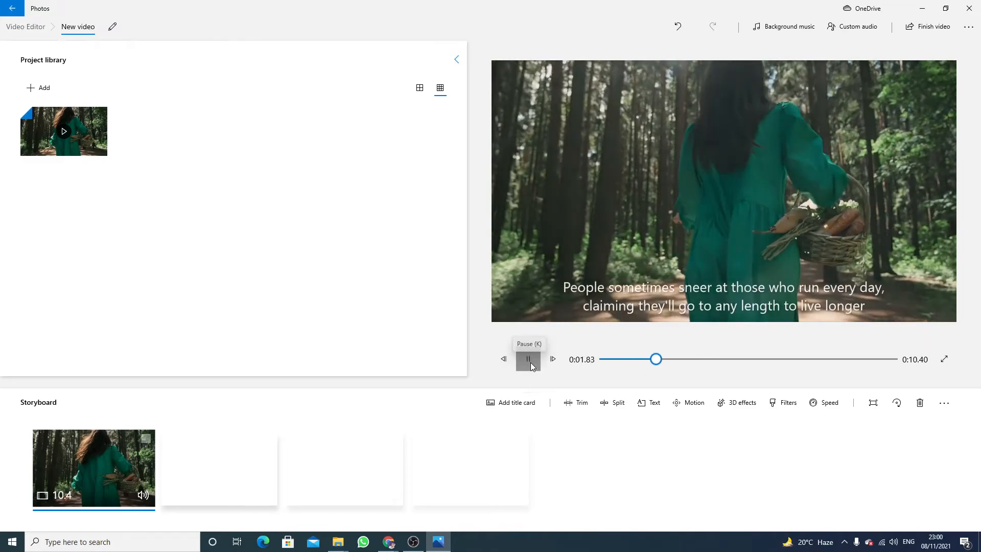
{"action": "left_click", "coordinate": [527, 359]}
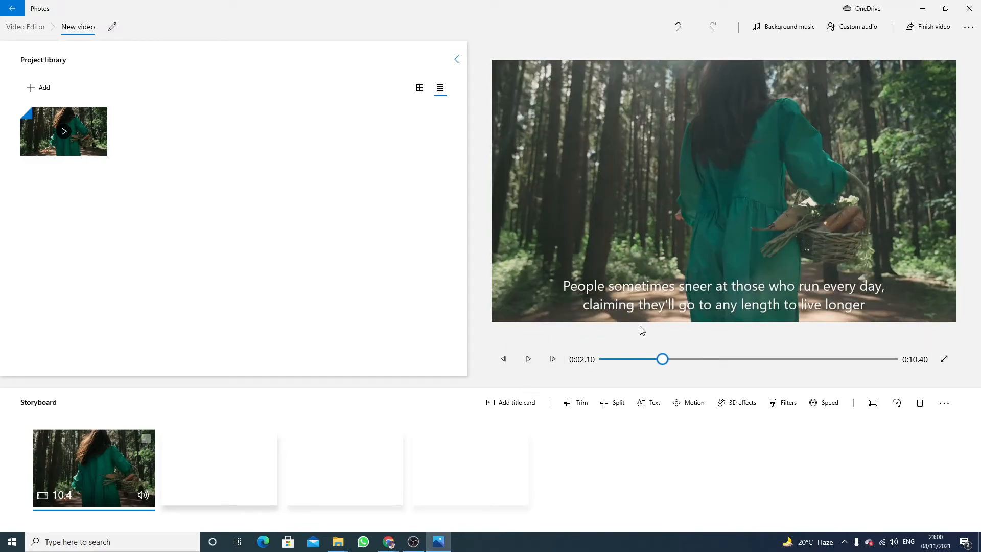
{"action": "mouse_move", "coordinate": [668, 338]}
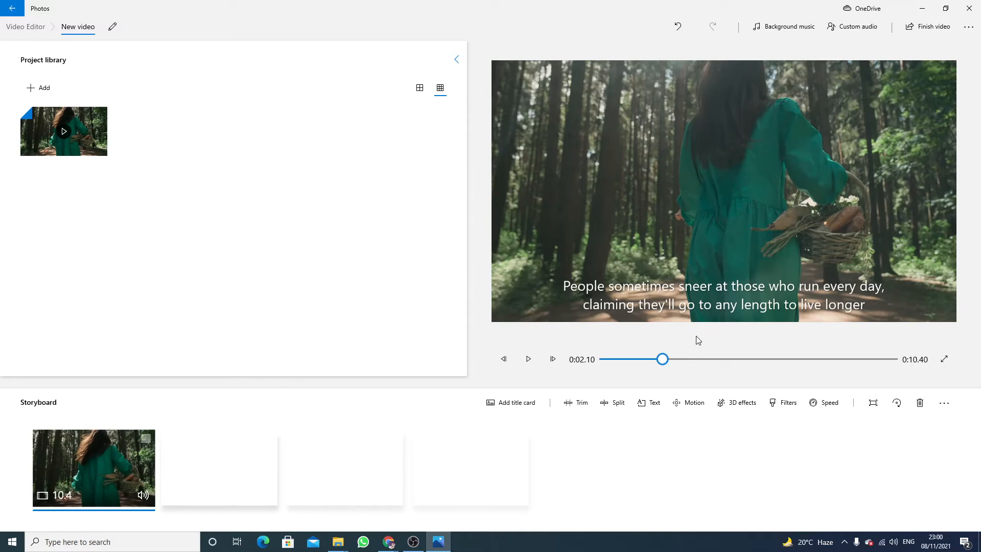
Step: Play and pause the captioned forest clip through to its end
{"action": "left_click", "coordinate": [528, 358]}
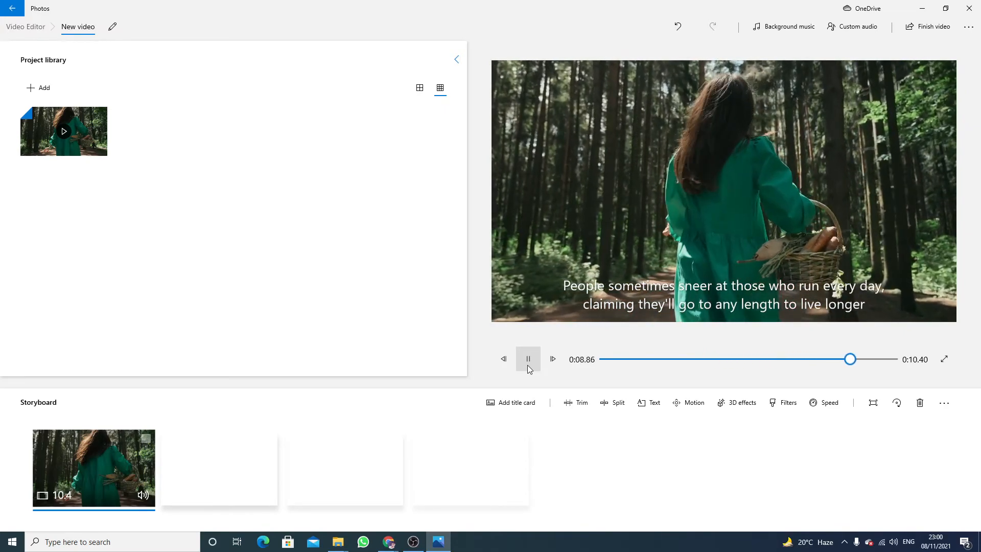
{"action": "left_click", "coordinate": [527, 359]}
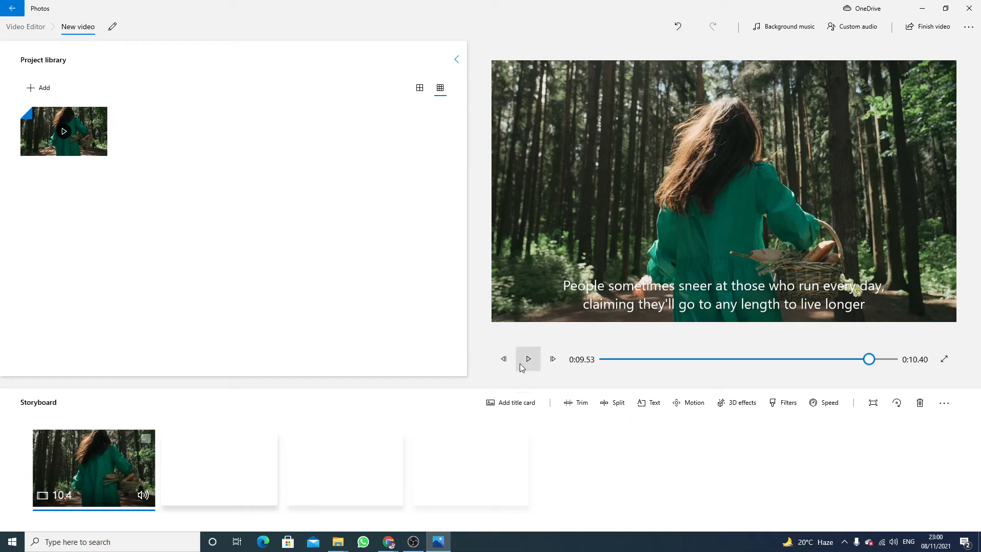
{"action": "left_click", "coordinate": [527, 358]}
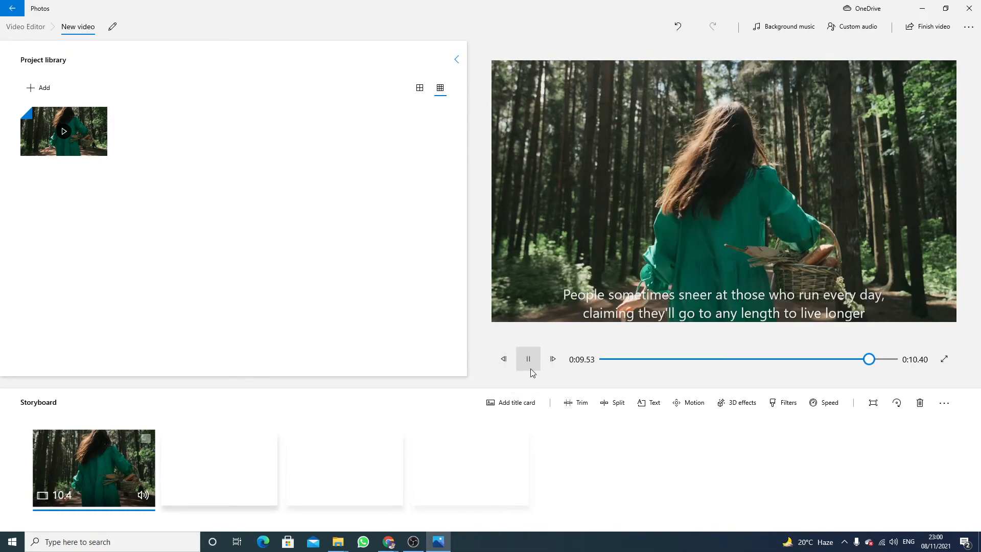